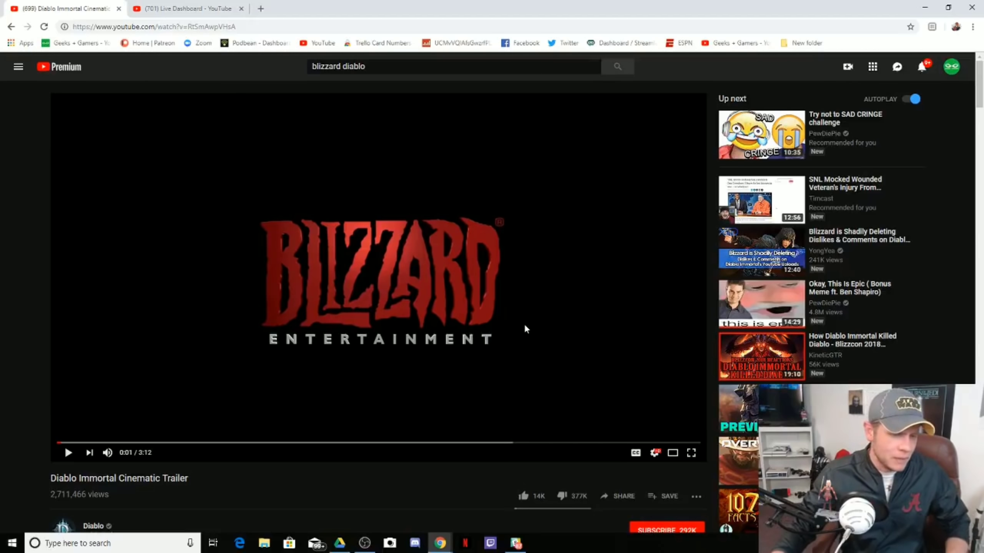
Step: Give the Diablo Immortal Cinematic Trailer a thumbs-down dislike
{"action": "scroll", "scroll_direction": "down", "scroll_amount": 3}
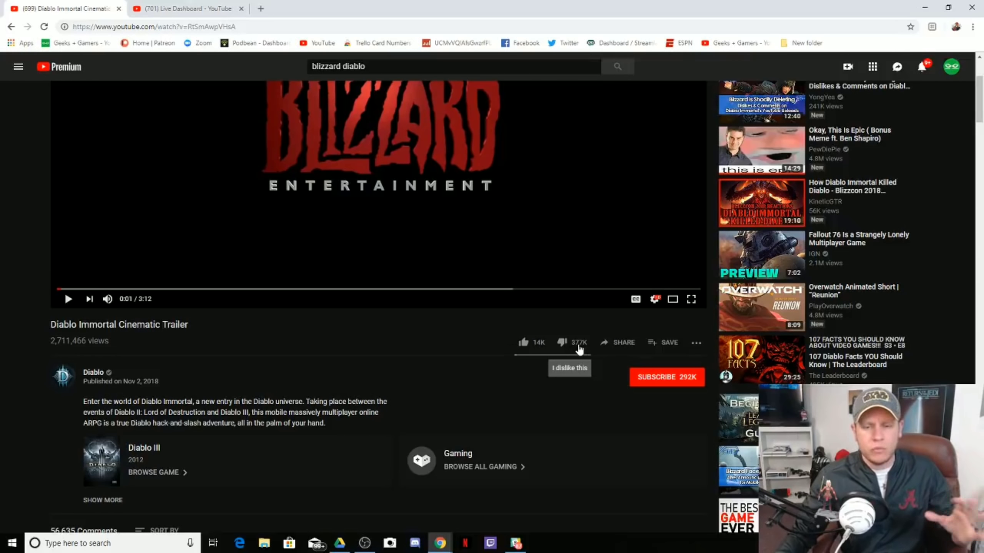
{"action": "left_click", "coordinate": [561, 343]}
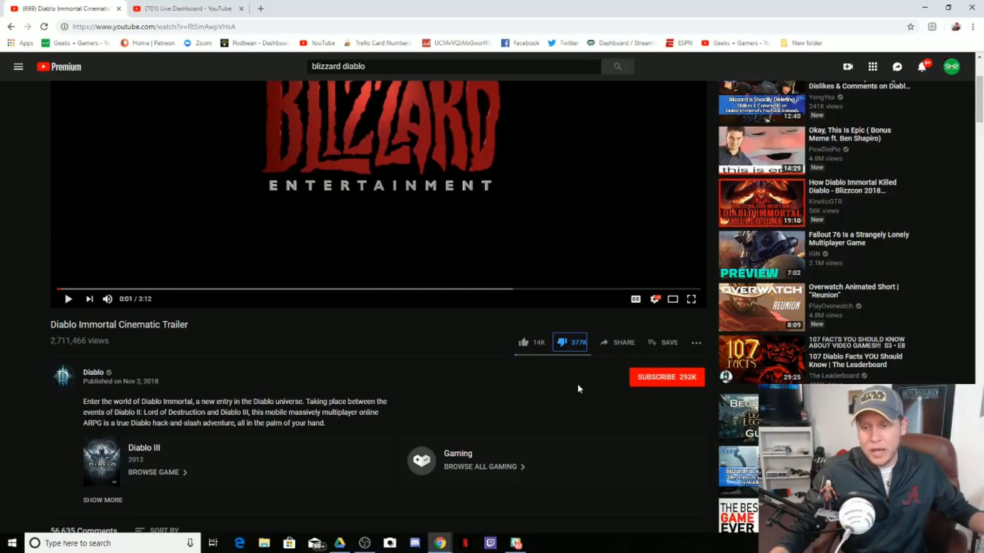
Step: Scroll to the comments and expand a long repeated 'Hey, Blizzard' spam comment
{"action": "scroll", "scroll_direction": "down", "scroll_amount": 3}
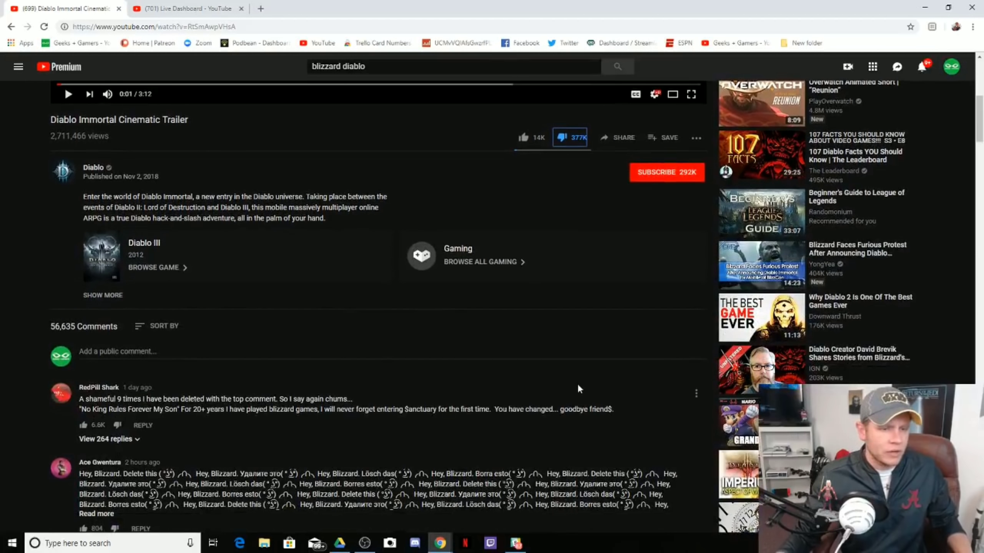
{"action": "scroll", "scroll_direction": "down", "scroll_amount": 3}
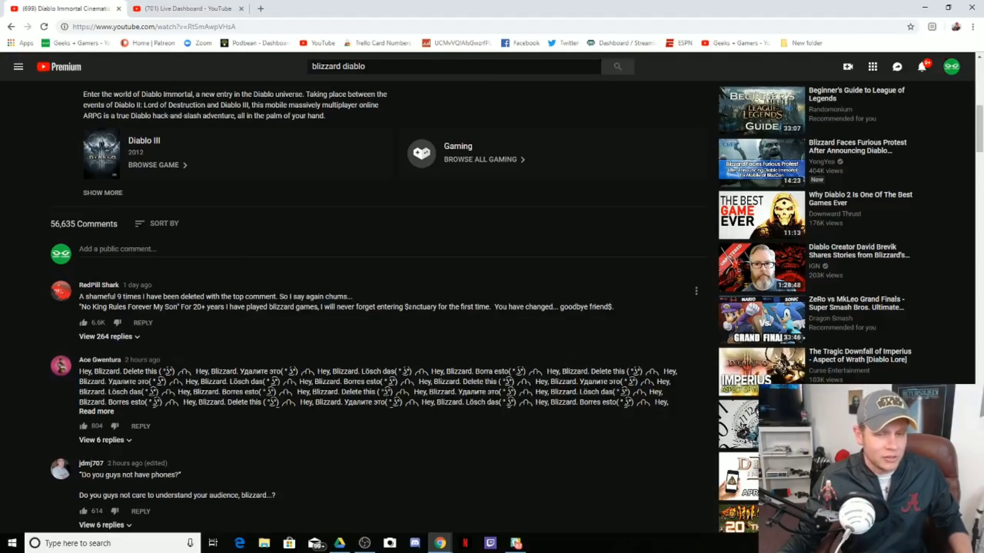
{"action": "mouse_move", "coordinate": [578, 317]}
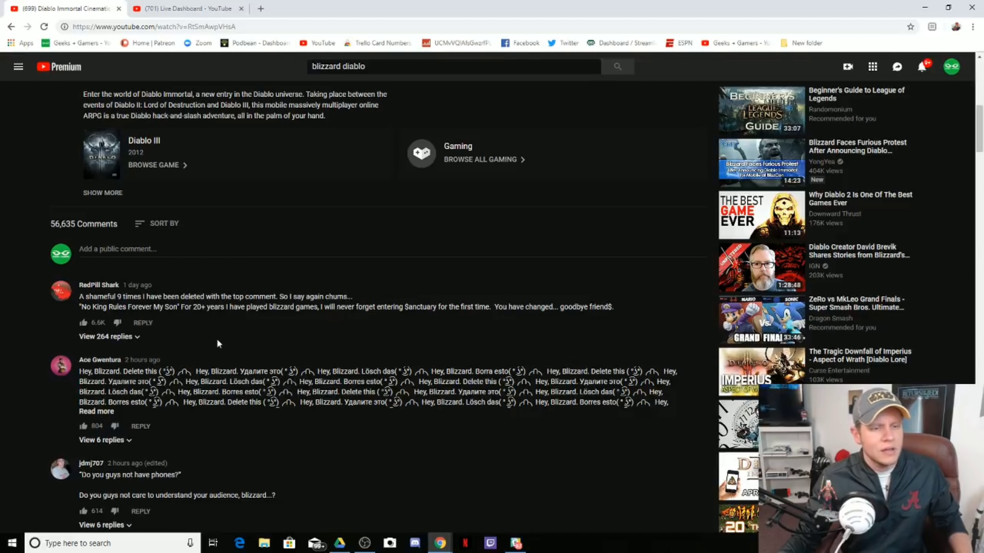
{"action": "scroll", "scroll_direction": "down", "scroll_amount": 3}
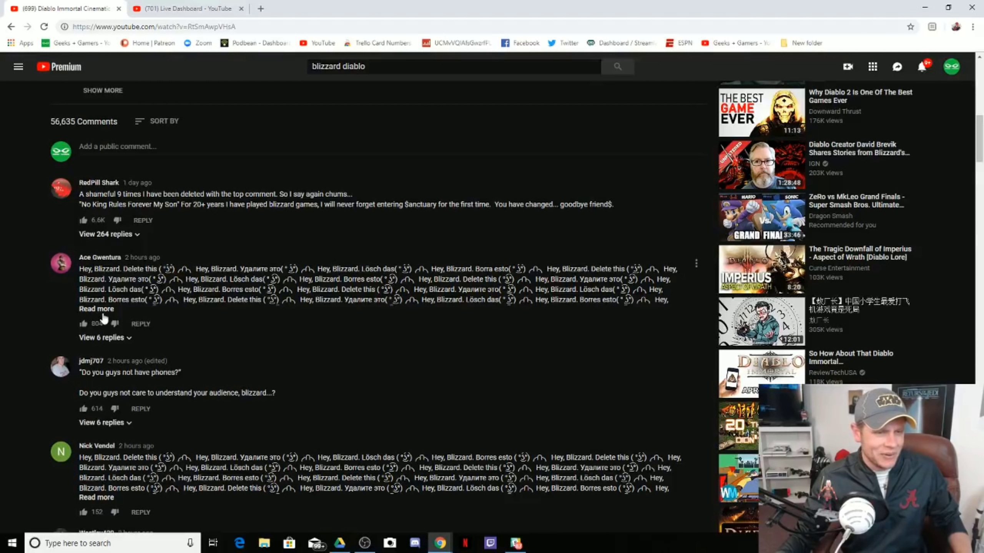
{"action": "left_click", "coordinate": [97, 308]}
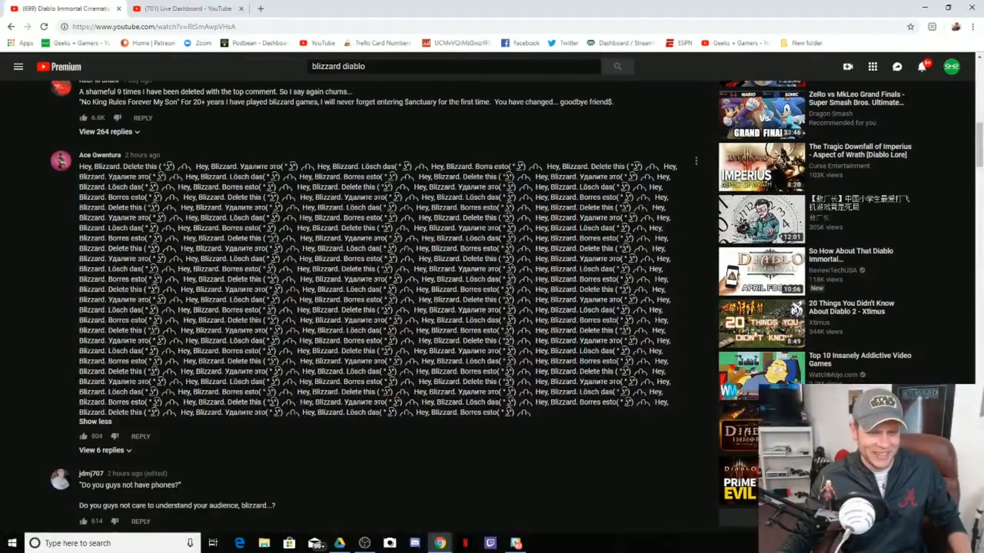
{"action": "scroll", "scroll_direction": "down", "scroll_amount": 3}
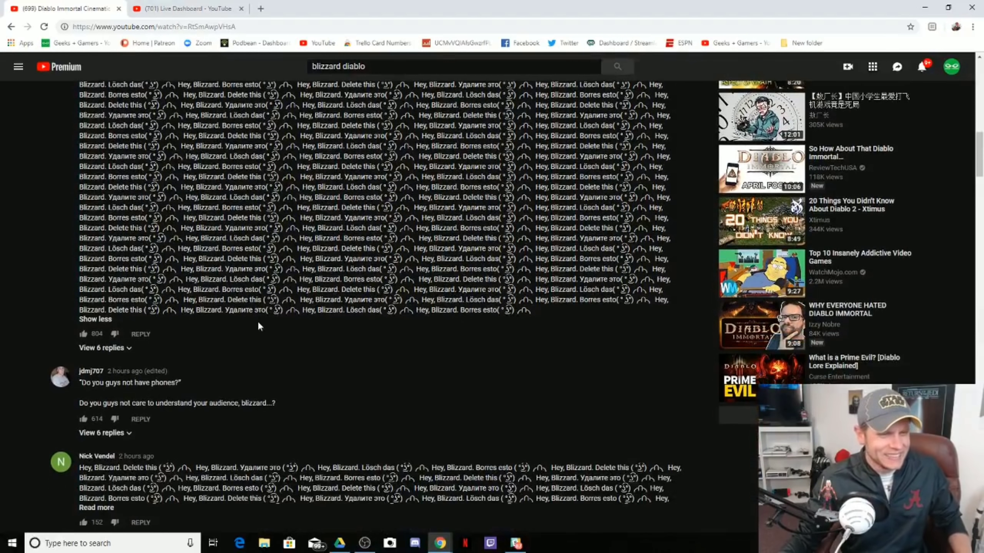
{"action": "scroll", "scroll_direction": "down", "scroll_amount": 3}
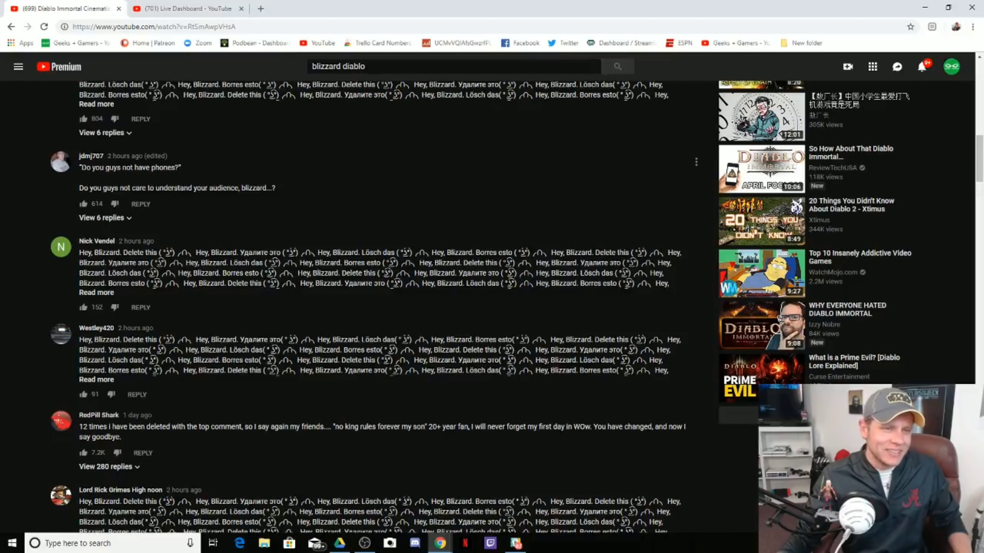
{"action": "mouse_move", "coordinate": [176, 198]}
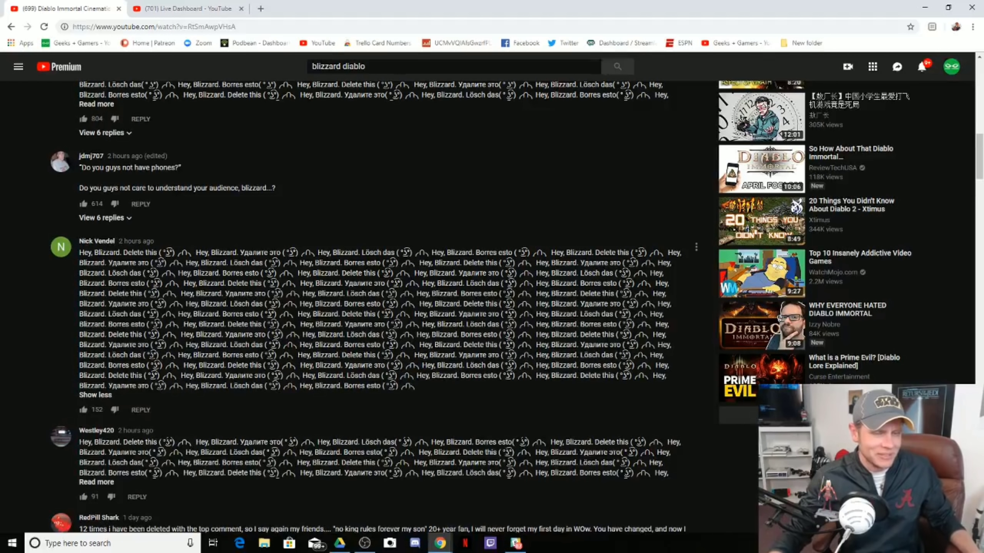
Step: Expand another 'Hey, Blizzard. Delete this' spam comment further down
{"action": "scroll", "scroll_direction": "down", "scroll_amount": 3}
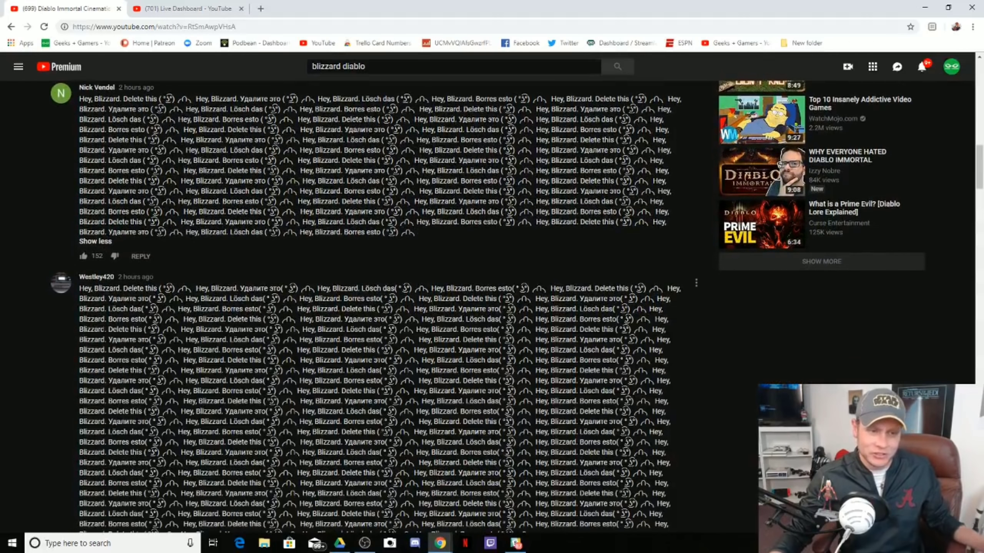
{"action": "scroll", "scroll_direction": "down", "scroll_amount": 3}
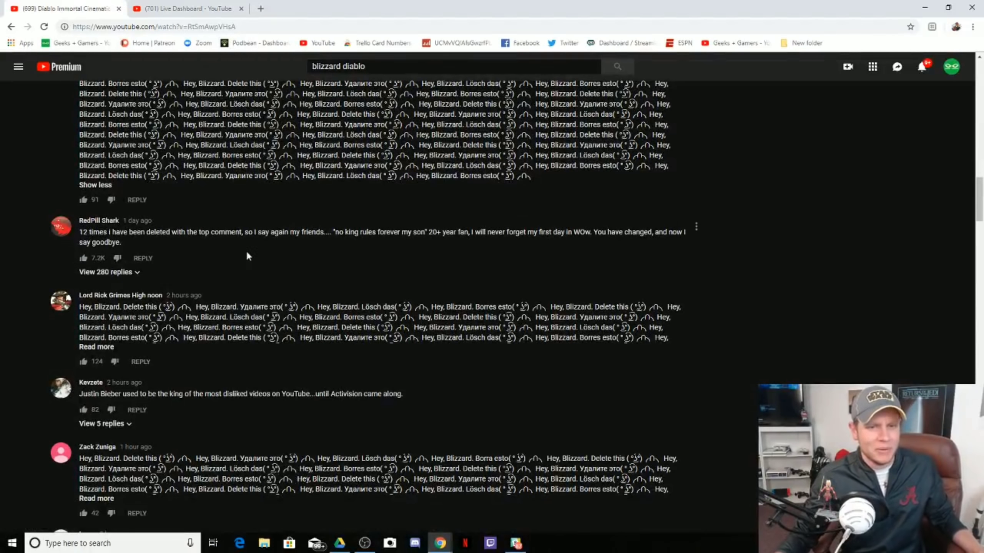
{"action": "scroll", "scroll_direction": "down", "scroll_amount": 3}
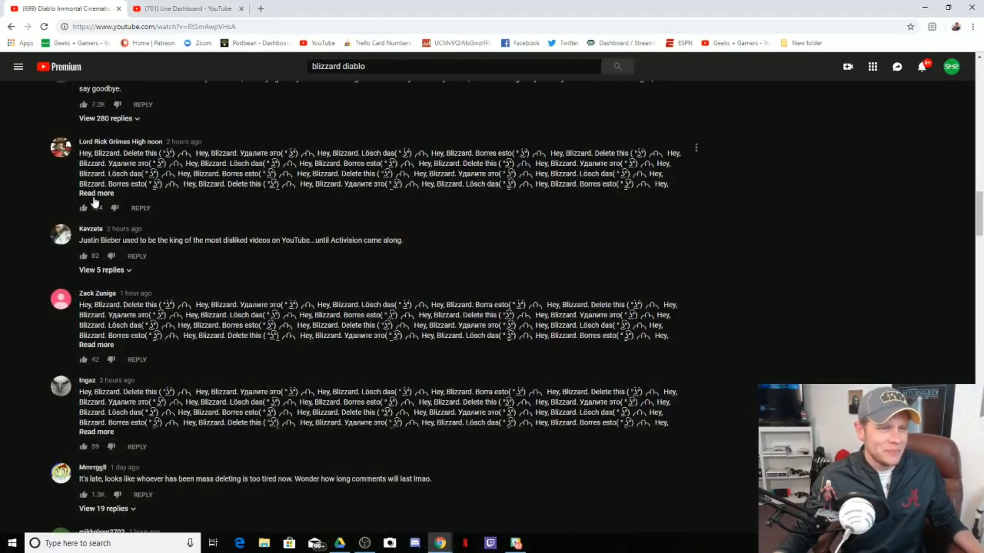
{"action": "left_click", "coordinate": [96, 193]}
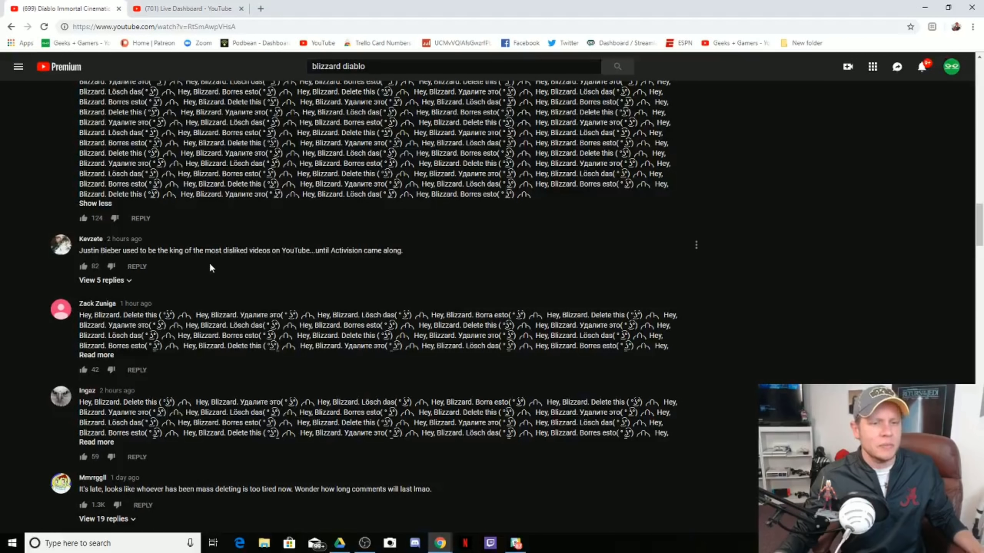
{"action": "mouse_move", "coordinate": [238, 269]}
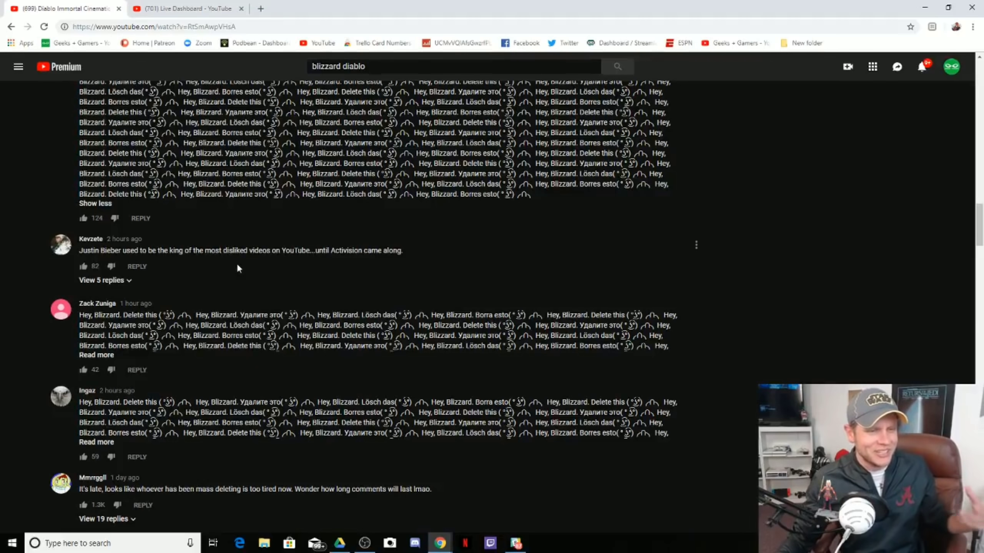
Step: Scroll further down to the reply thread about deleted dislikes
{"action": "scroll", "scroll_direction": "down", "scroll_amount": 3}
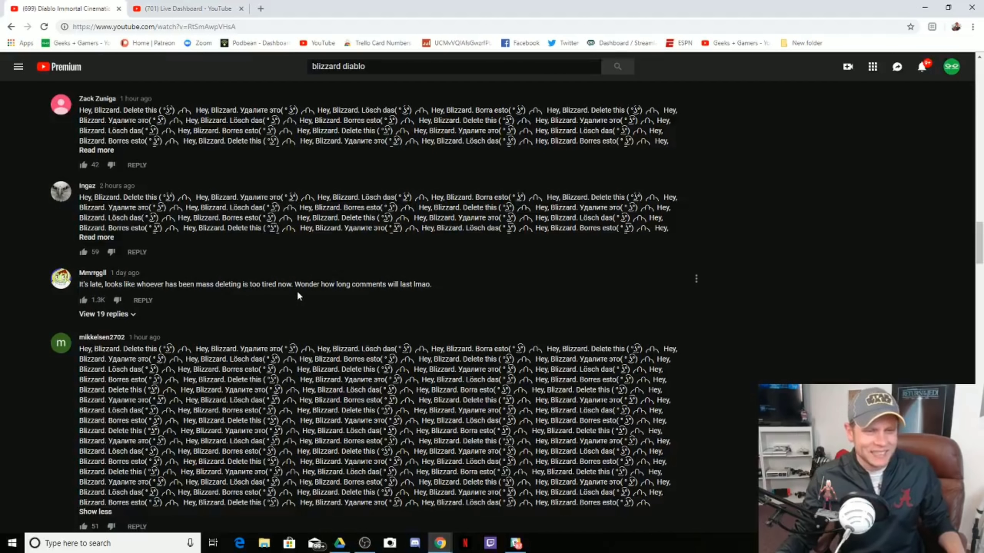
{"action": "mouse_move", "coordinate": [356, 301]}
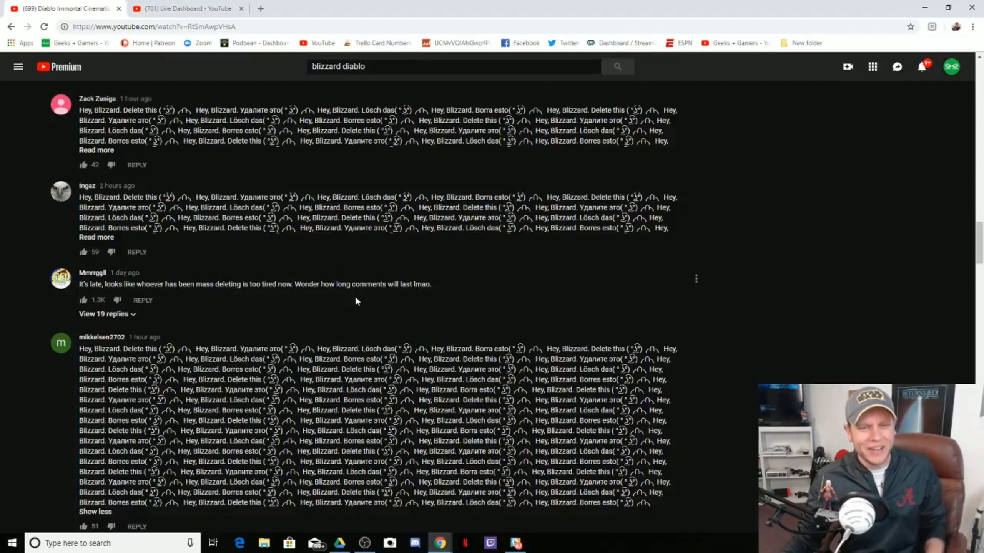
{"action": "scroll", "scroll_direction": "down", "scroll_amount": 3}
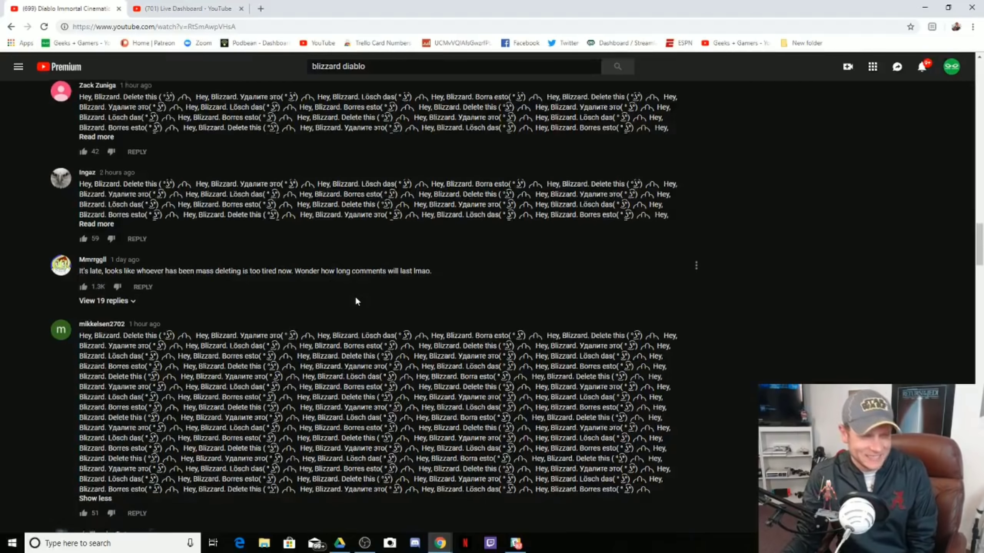
{"action": "scroll", "scroll_direction": "down", "scroll_amount": 3}
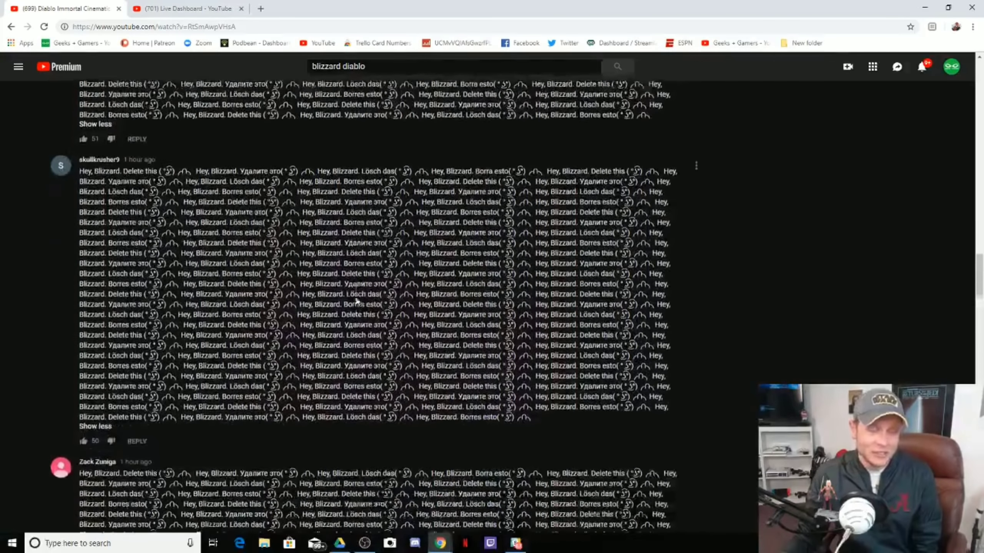
{"action": "scroll", "scroll_direction": "down", "scroll_amount": 3}
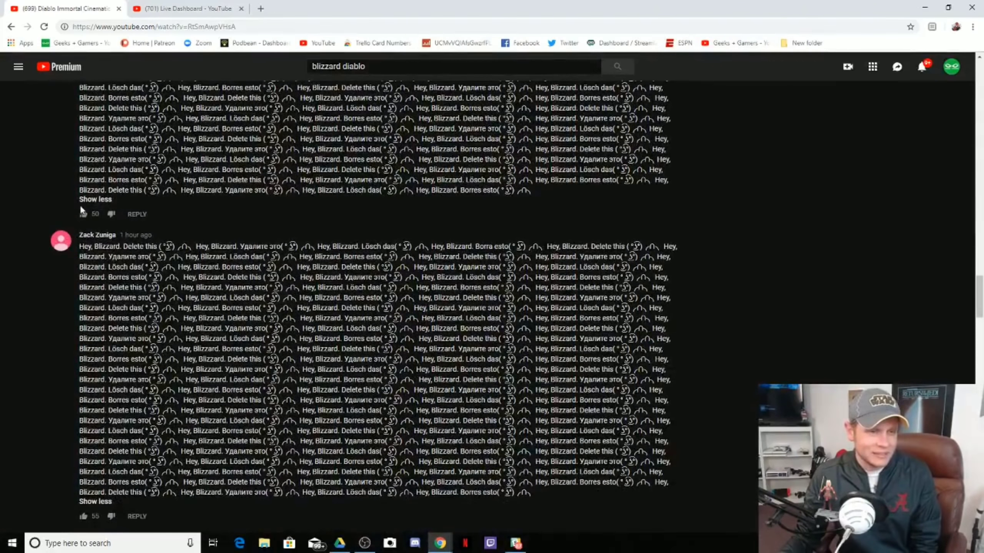
{"action": "scroll", "scroll_direction": "down", "scroll_amount": 3}
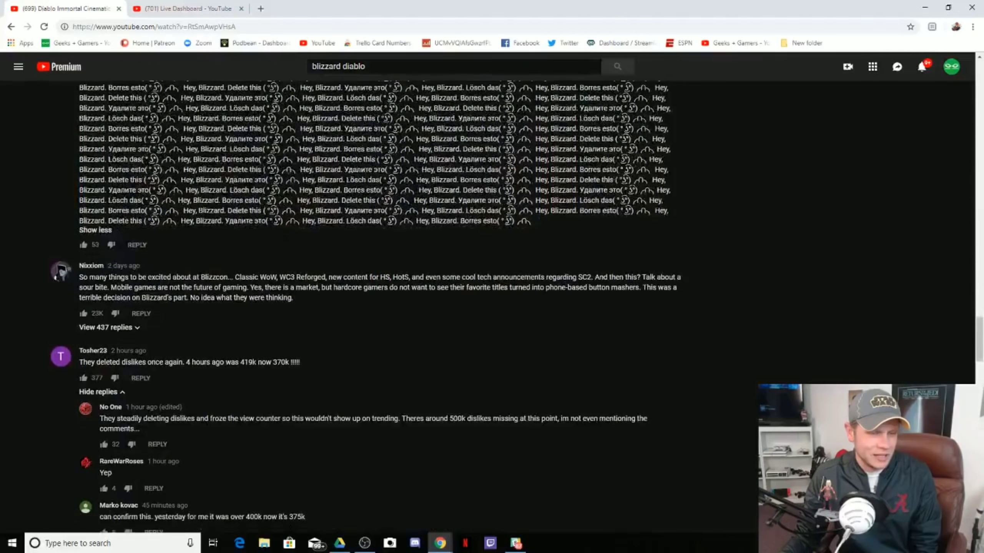
{"action": "scroll", "scroll_direction": "down", "scroll_amount": 3}
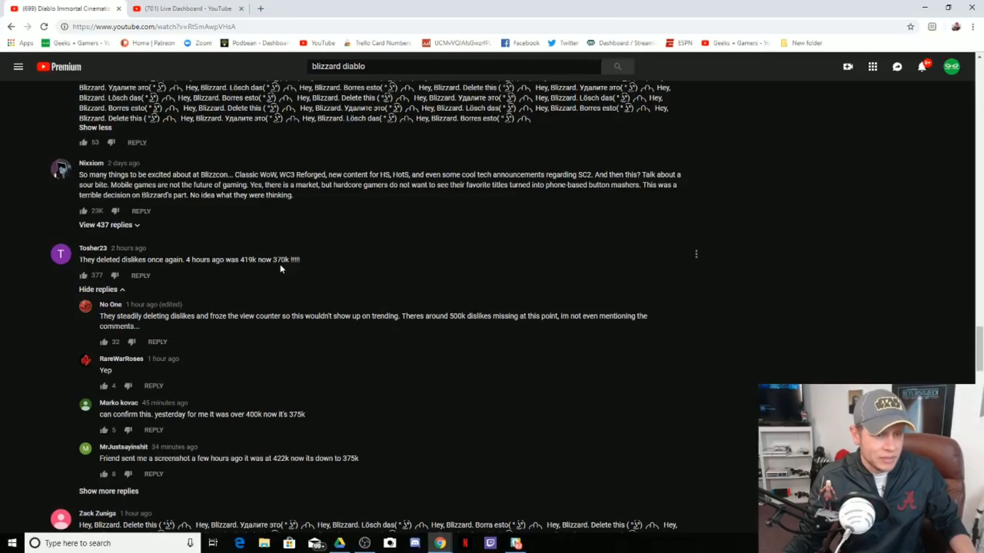
{"action": "scroll", "scroll_direction": "down", "scroll_amount": 3}
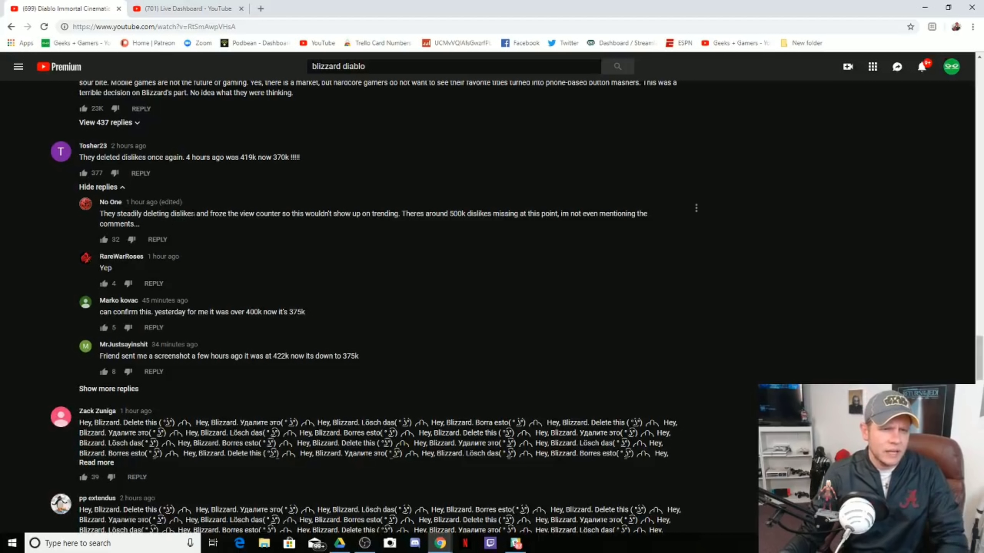
{"action": "mouse_move", "coordinate": [363, 232]}
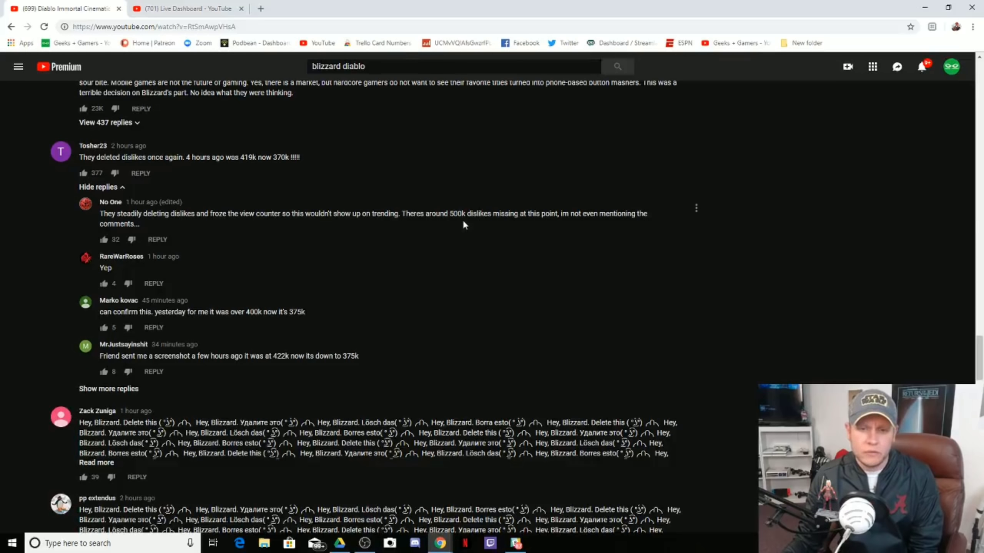
{"action": "mouse_move", "coordinate": [567, 225]}
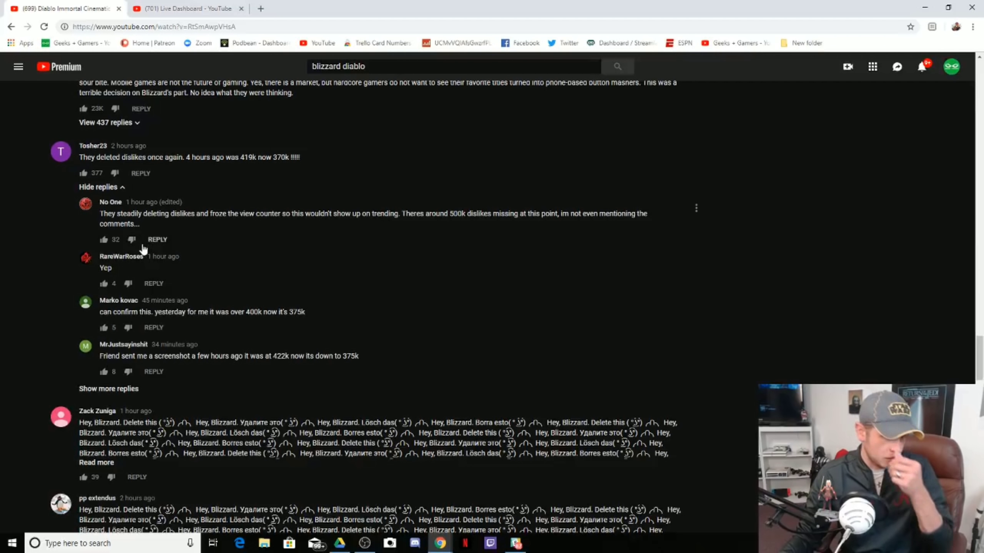
{"action": "mouse_move", "coordinate": [183, 335]}
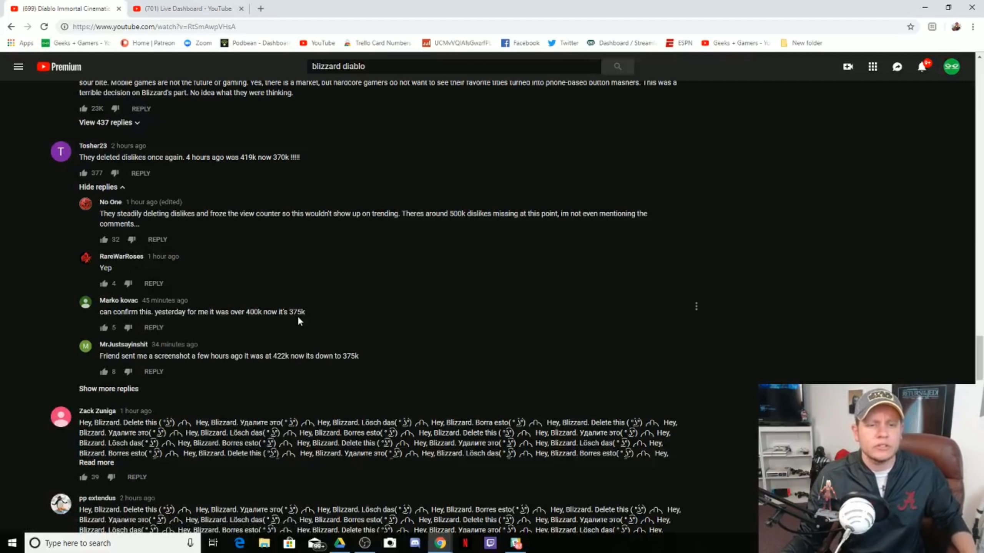
{"action": "mouse_move", "coordinate": [167, 366]}
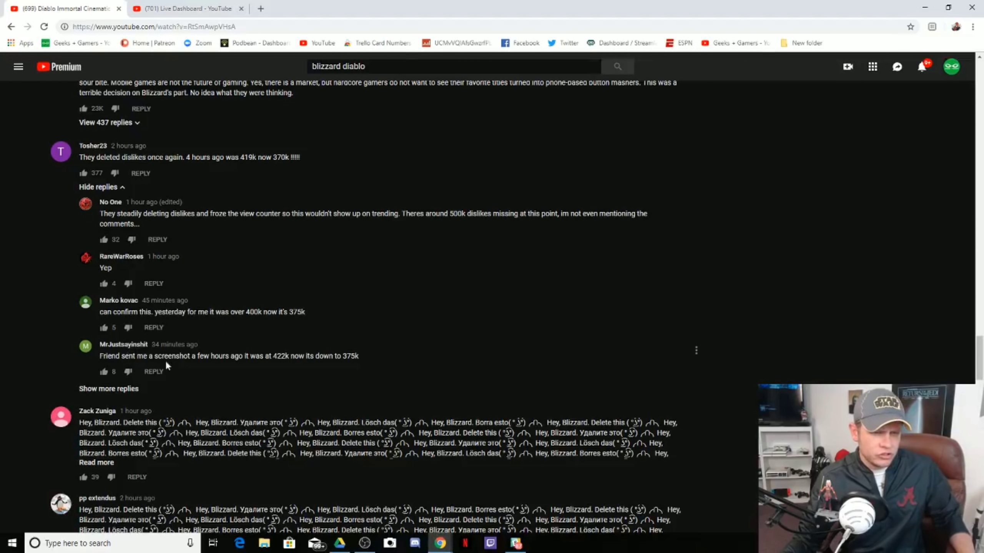
{"action": "mouse_move", "coordinate": [295, 365]}
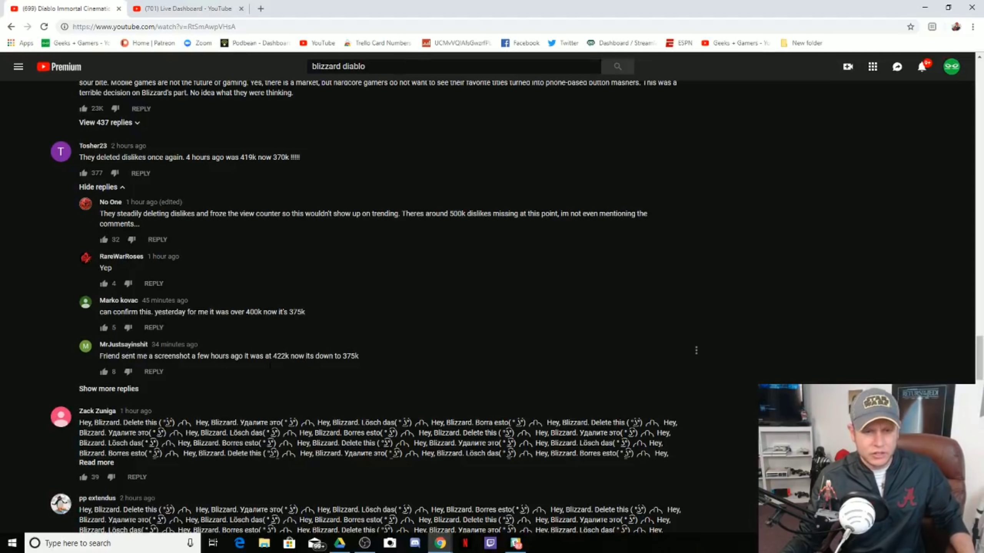
{"action": "scroll", "scroll_direction": "down", "scroll_amount": 3}
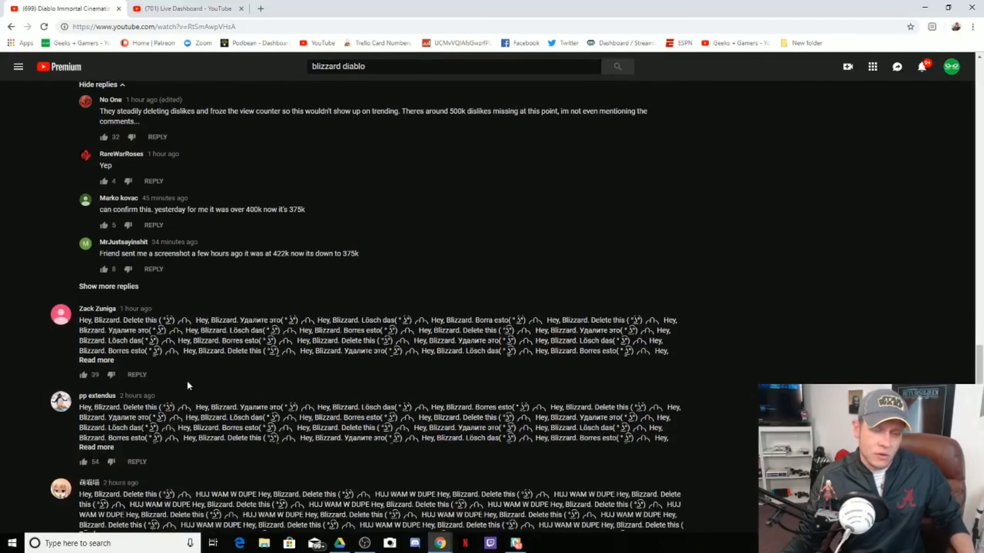
{"action": "scroll", "scroll_direction": "down", "scroll_amount": 3}
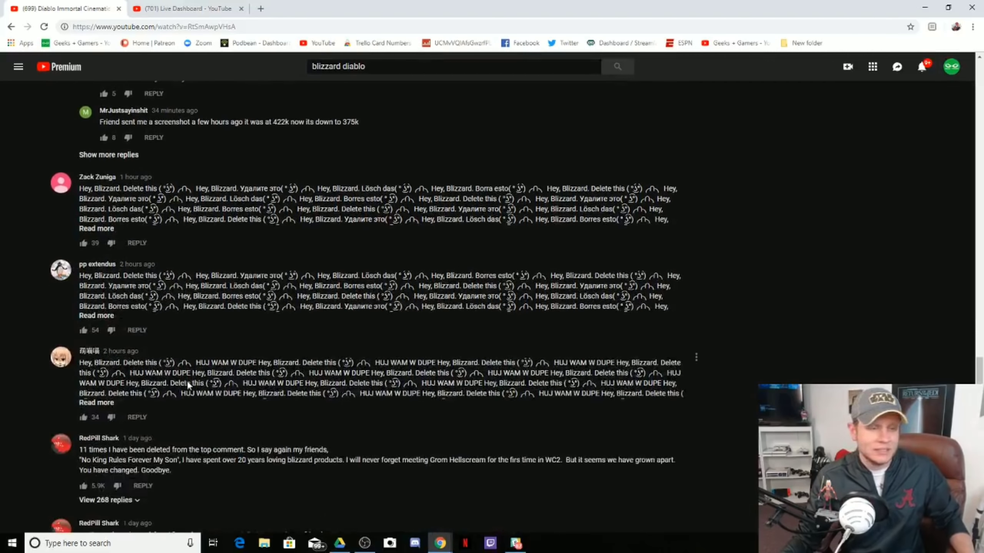
{"action": "scroll", "scroll_direction": "down", "scroll_amount": 3}
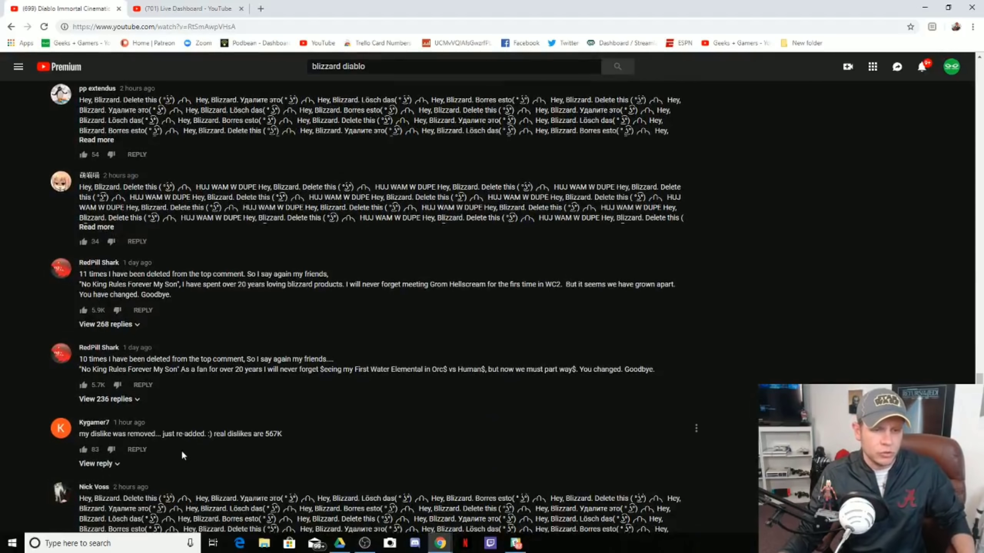
{"action": "scroll", "scroll_direction": "down", "scroll_amount": 3}
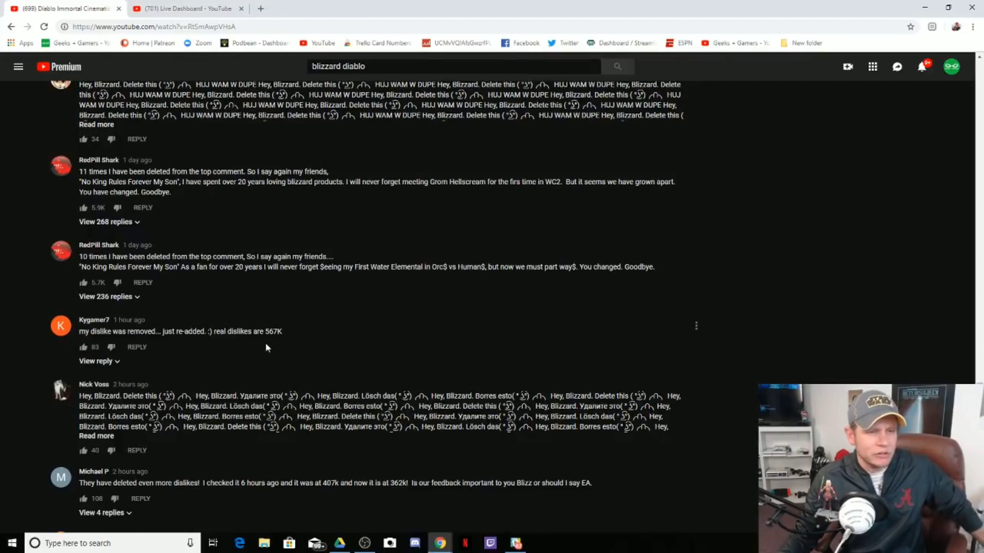
{"action": "scroll", "scroll_direction": "down", "scroll_amount": 3}
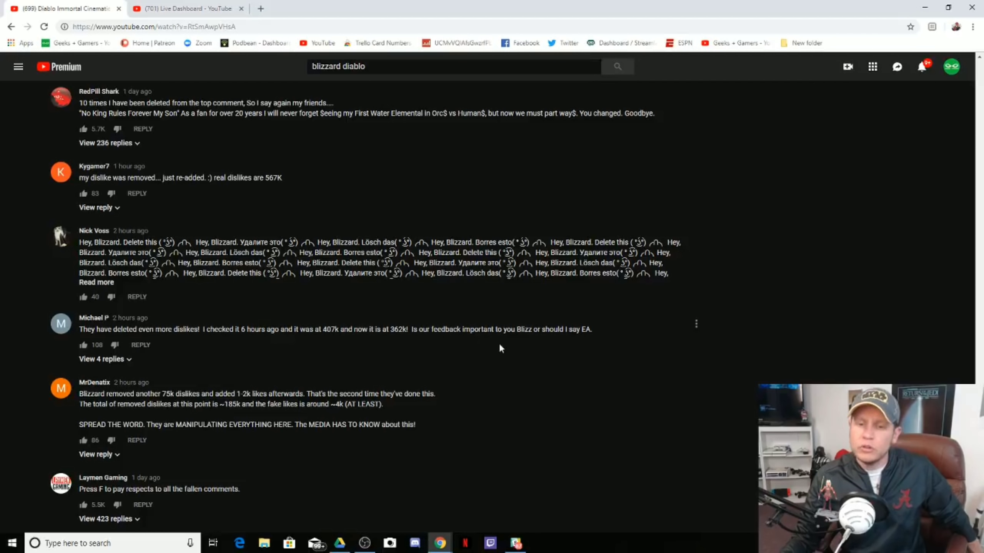
{"action": "mouse_move", "coordinate": [558, 343]}
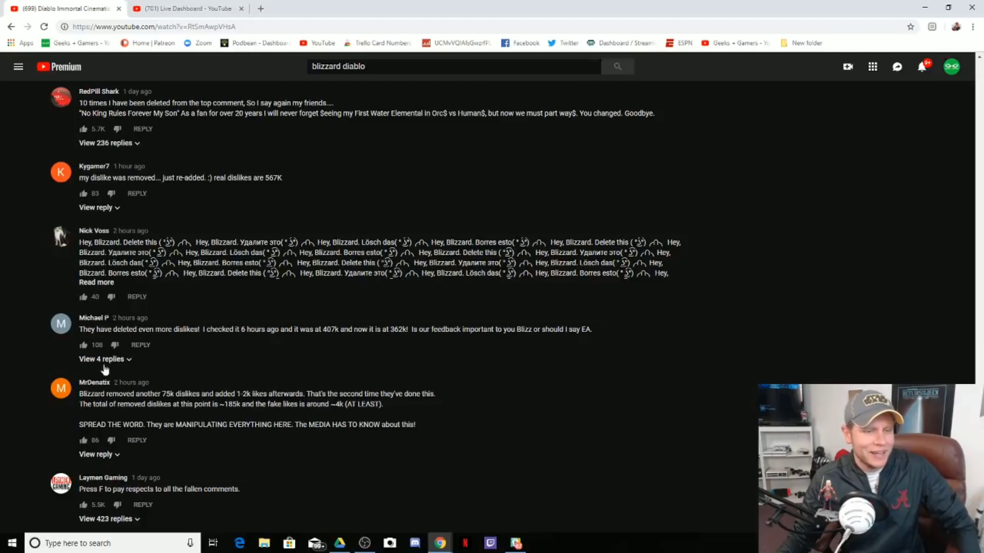
{"action": "scroll", "scroll_direction": "down", "scroll_amount": 3}
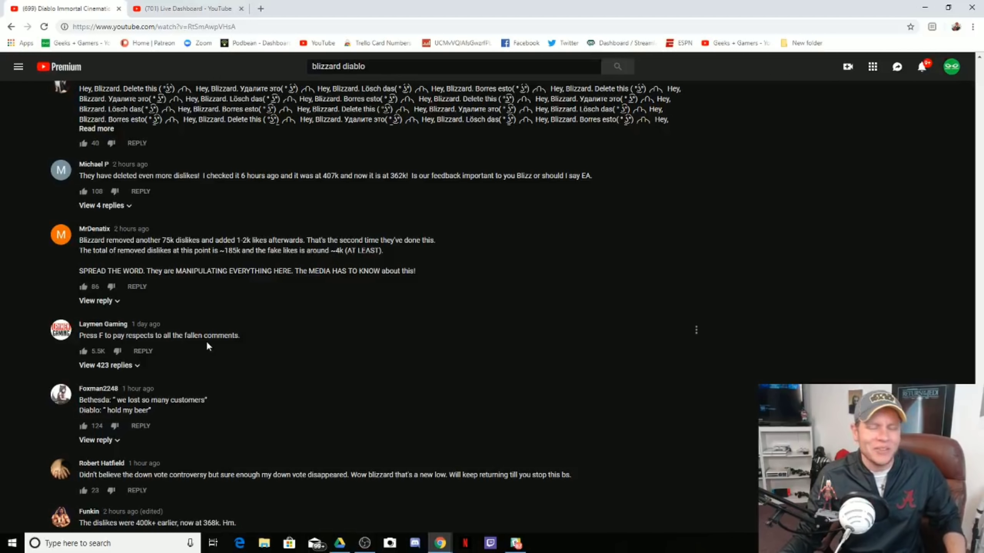
{"action": "scroll", "scroll_direction": "down", "scroll_amount": 3}
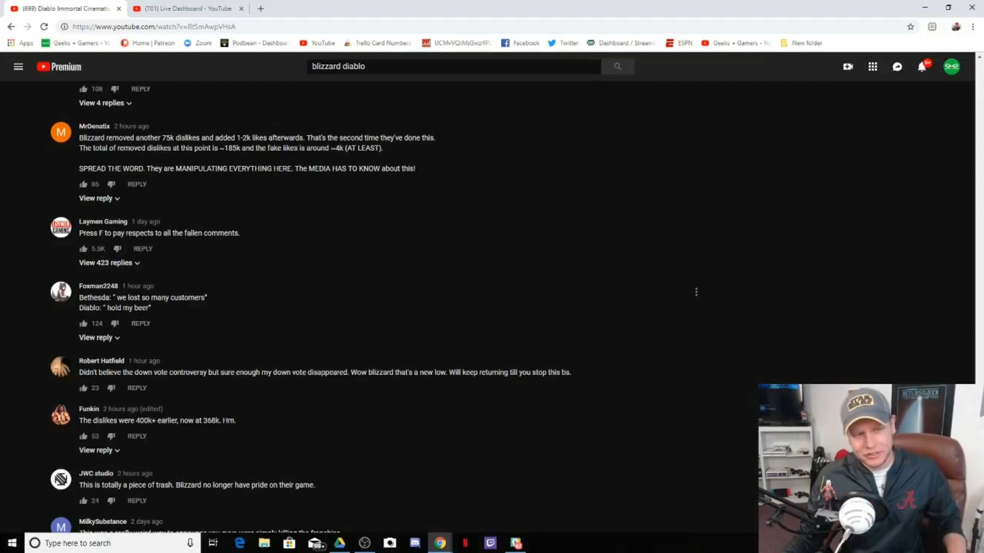
{"action": "scroll", "scroll_direction": "down", "scroll_amount": 3}
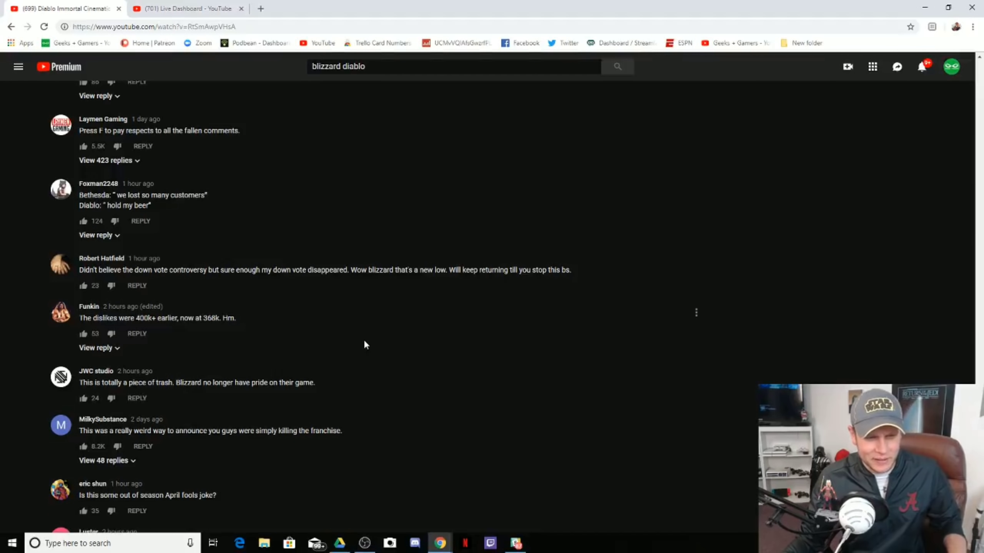
{"action": "scroll", "scroll_direction": "down", "scroll_amount": 3}
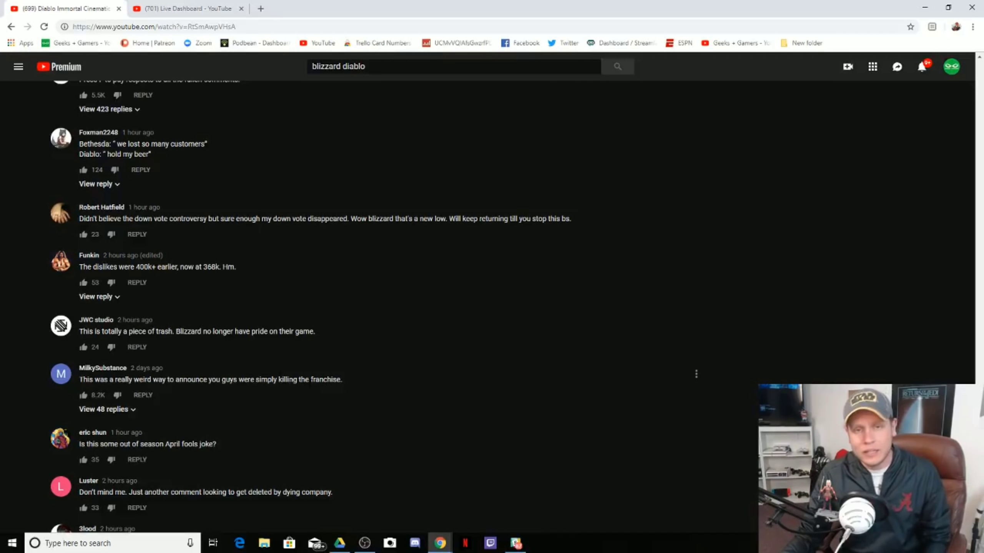
{"action": "scroll", "scroll_direction": "down", "scroll_amount": 3}
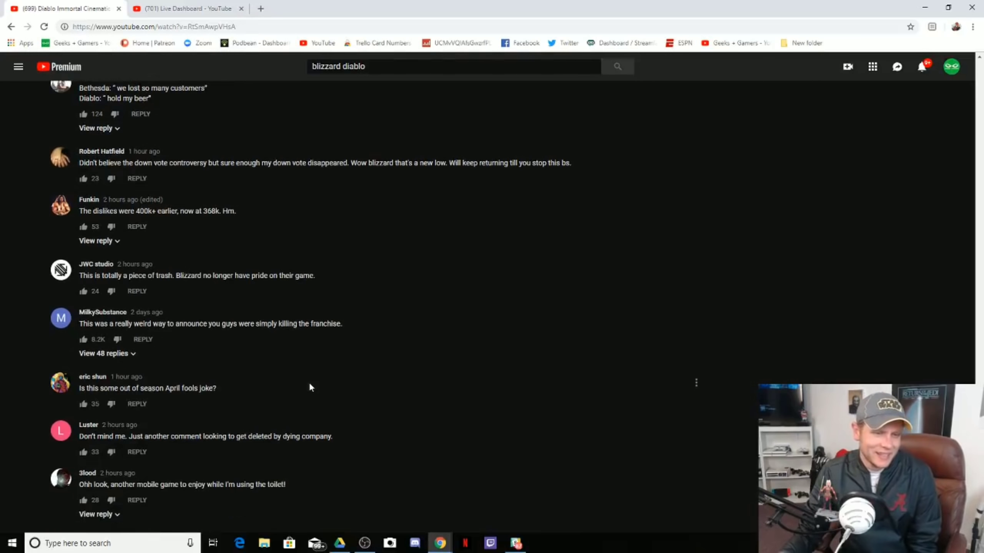
{"action": "scroll", "scroll_direction": "down", "scroll_amount": 3}
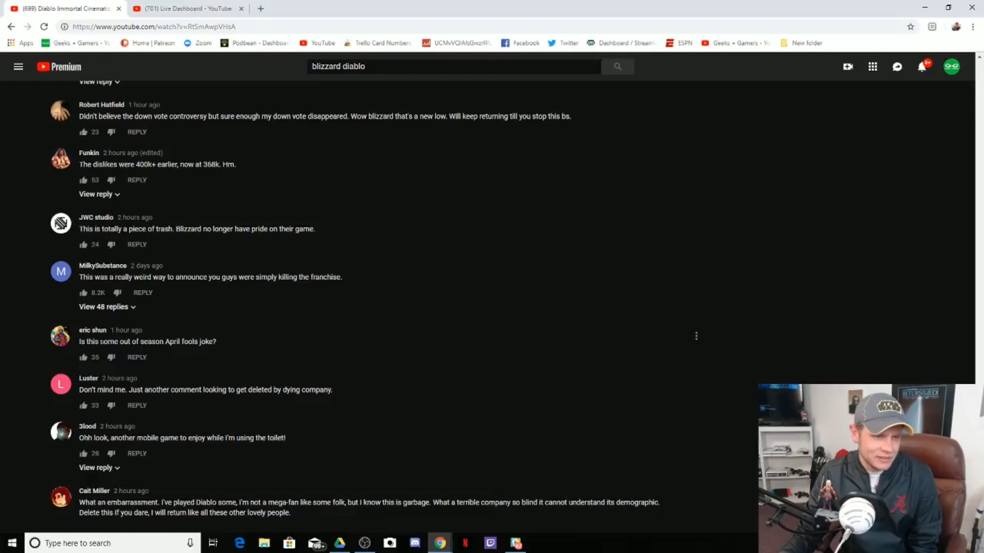
{"action": "mouse_move", "coordinate": [164, 351]}
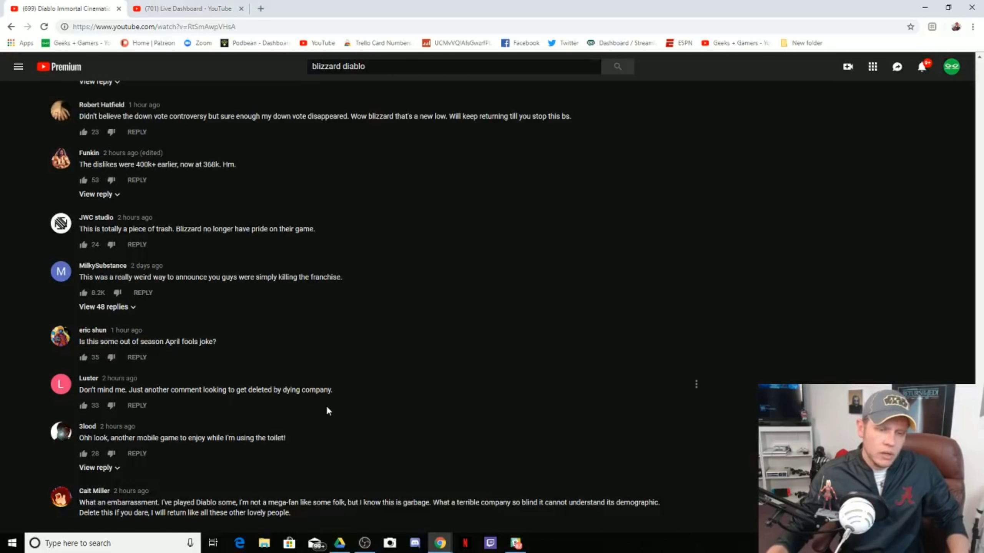
Step: Scroll down to the DivineYoma comment about dislikes nearing half a million
{"action": "scroll", "scroll_direction": "down", "scroll_amount": 3}
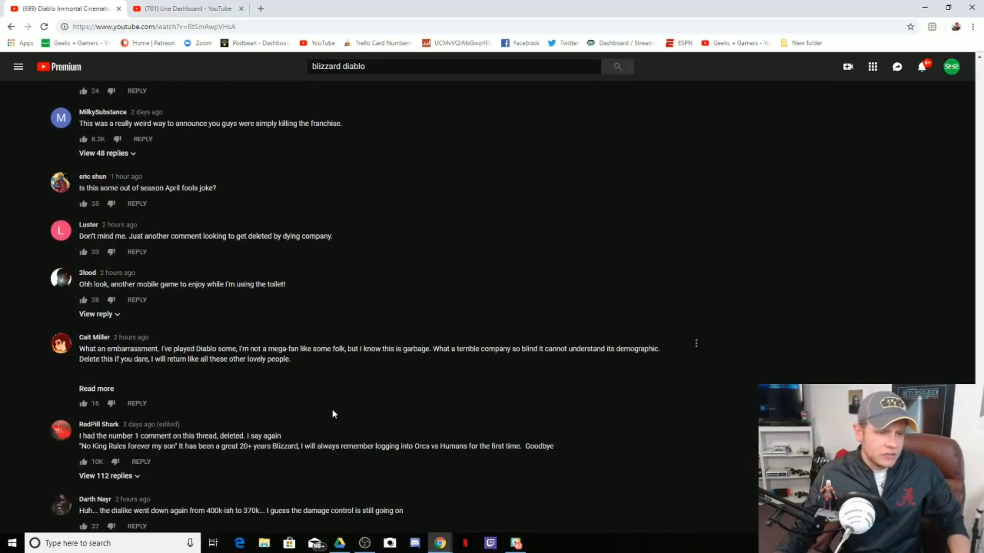
{"action": "scroll", "scroll_direction": "down", "scroll_amount": 3}
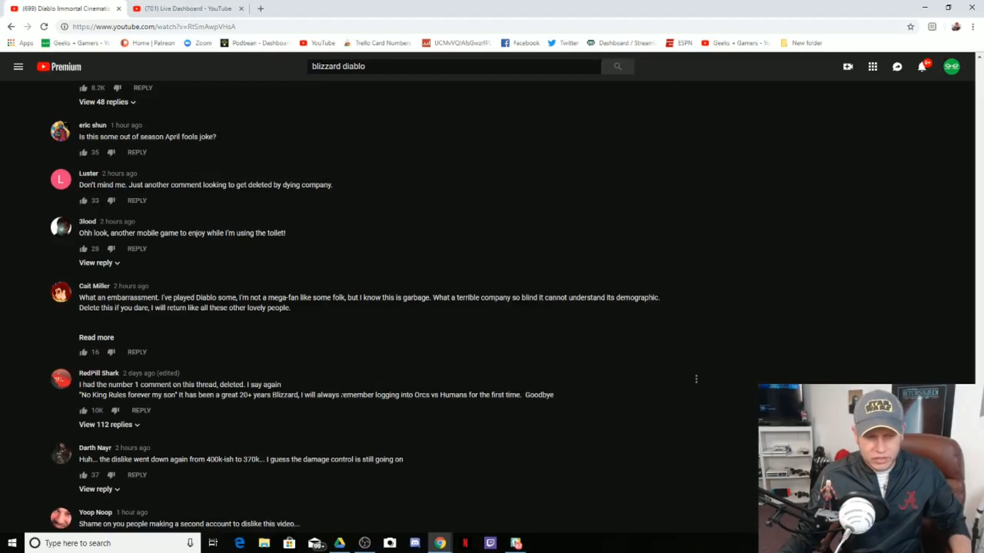
{"action": "scroll", "scroll_direction": "down", "scroll_amount": 3}
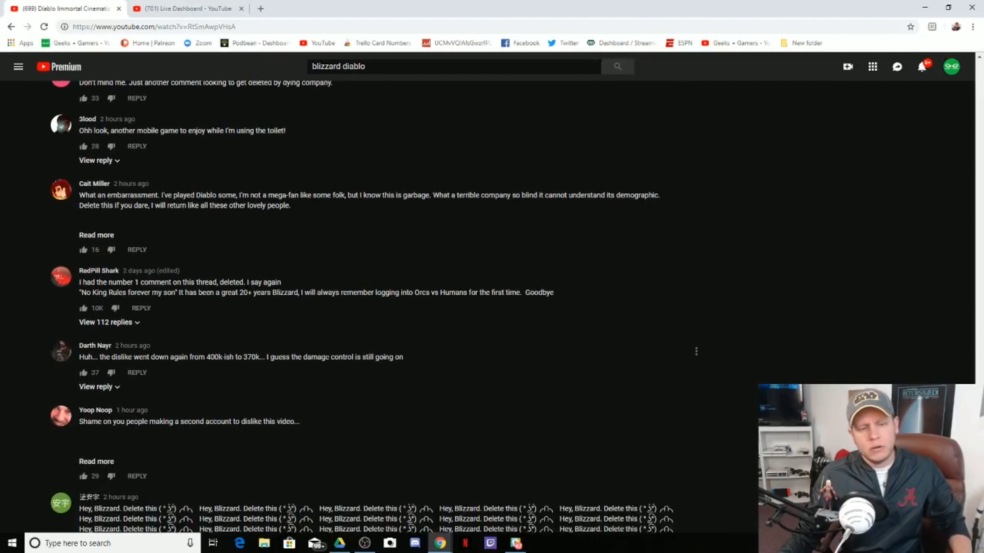
{"action": "scroll", "scroll_direction": "down", "scroll_amount": 3}
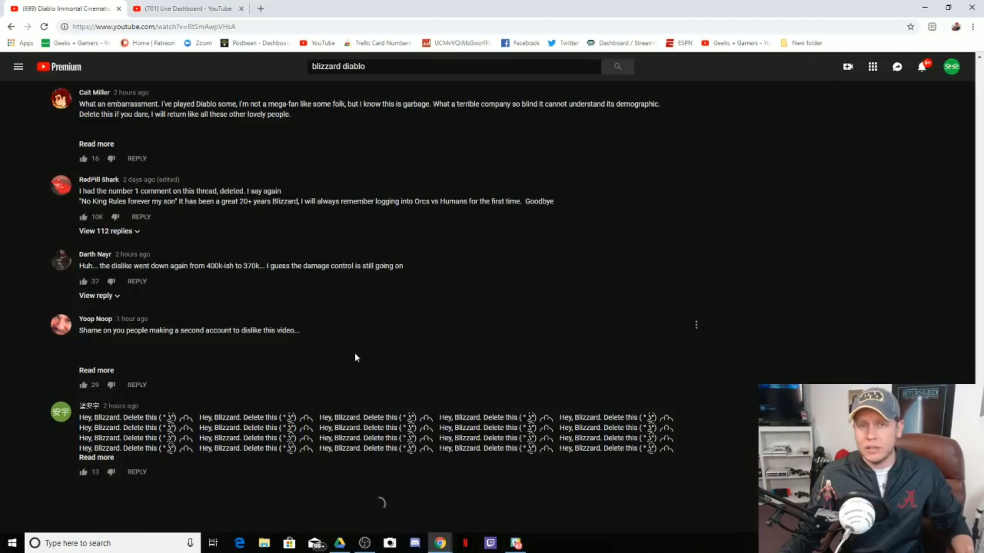
{"action": "scroll", "scroll_direction": "down", "scroll_amount": 3}
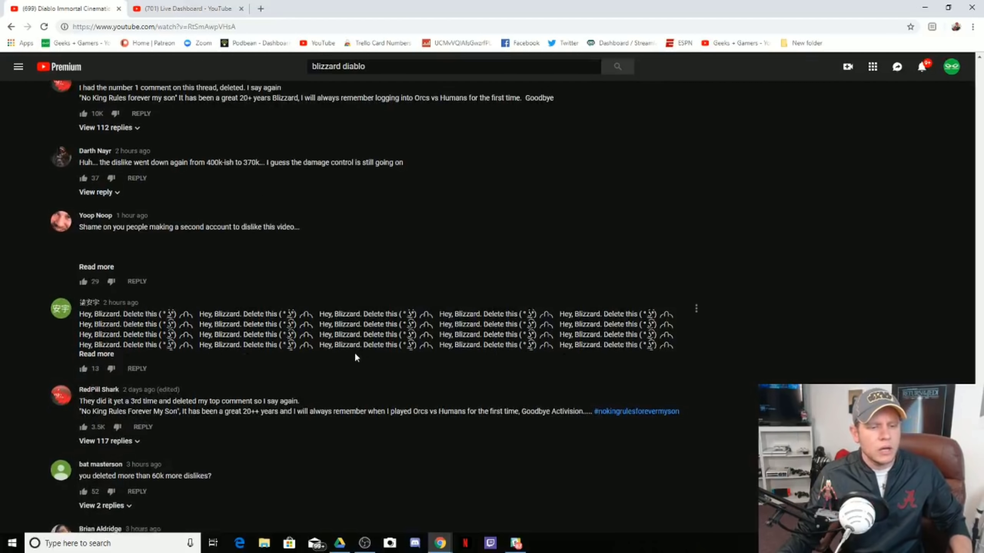
{"action": "scroll", "scroll_direction": "down", "scroll_amount": 3}
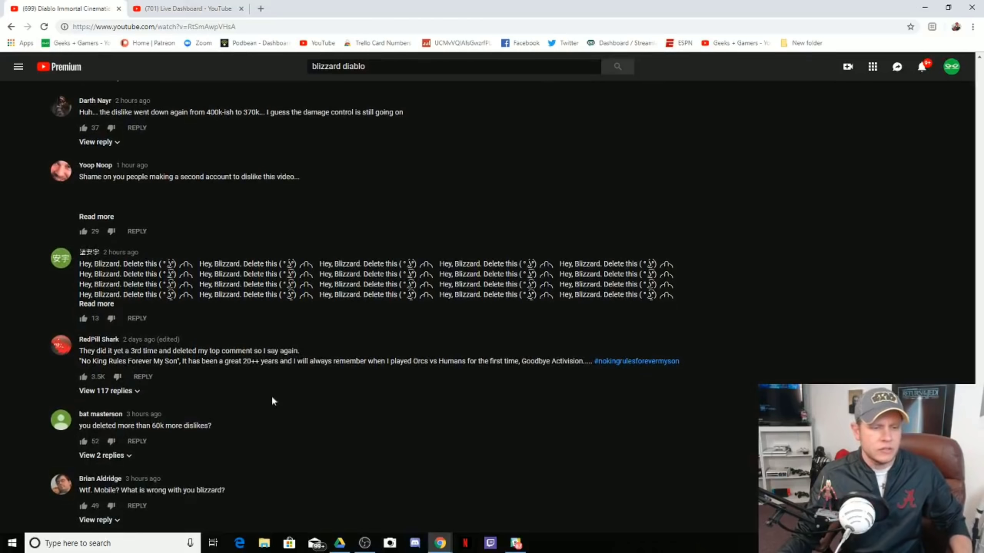
{"action": "scroll", "scroll_direction": "down", "scroll_amount": 3}
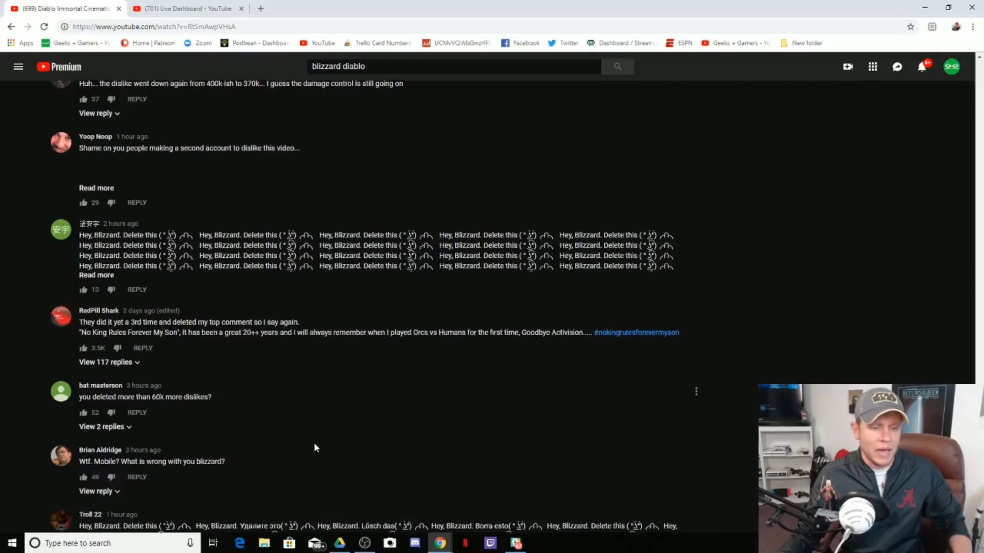
{"action": "scroll", "scroll_direction": "down", "scroll_amount": 3}
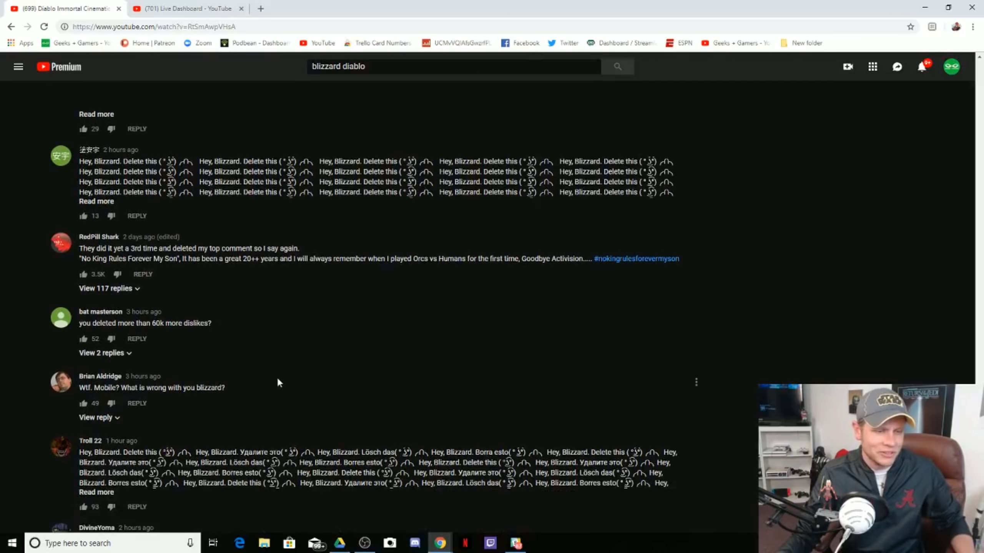
{"action": "scroll", "scroll_direction": "down", "scroll_amount": 3}
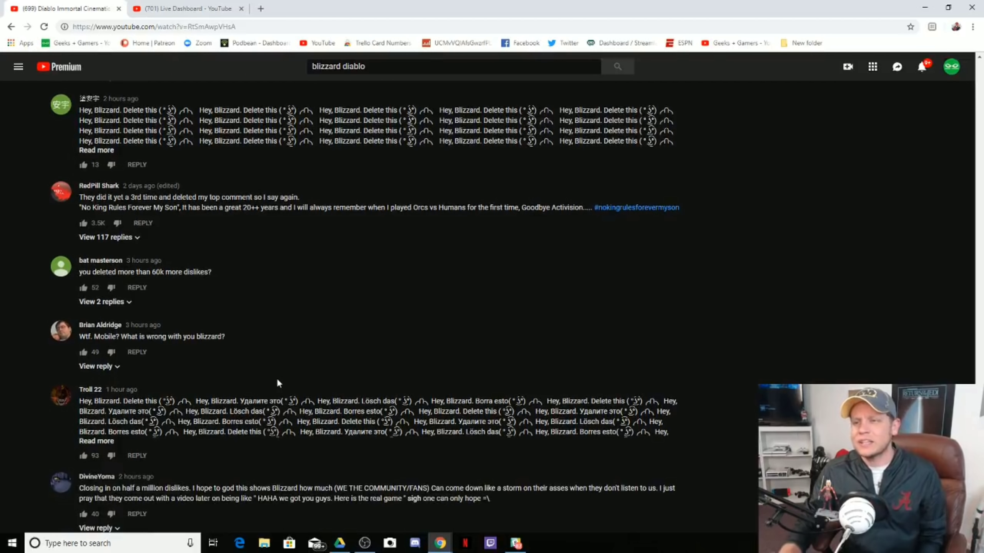